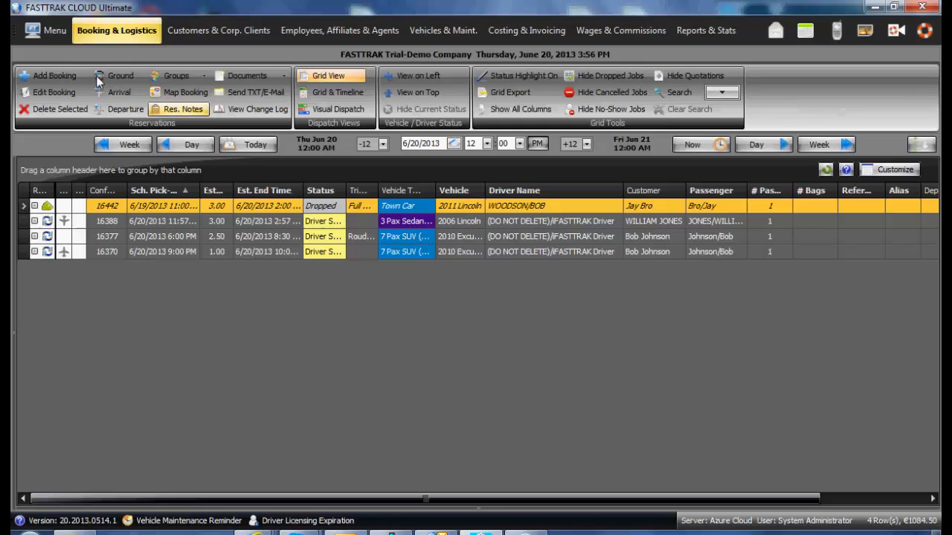
Step: Open the main Menu to reveal the system, company and security setup options
{"action": "left_click", "coordinate": [46, 31]}
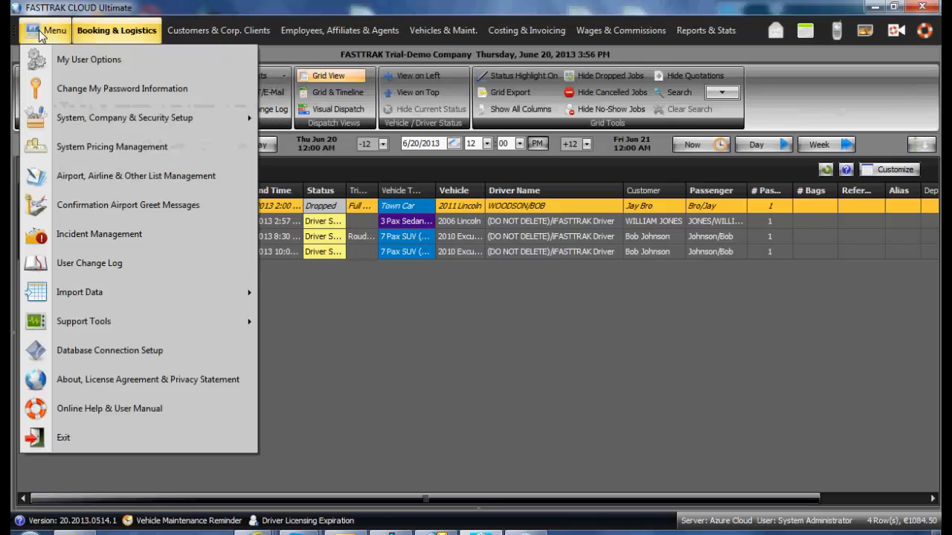
{"action": "mouse_move", "coordinate": [124, 117]}
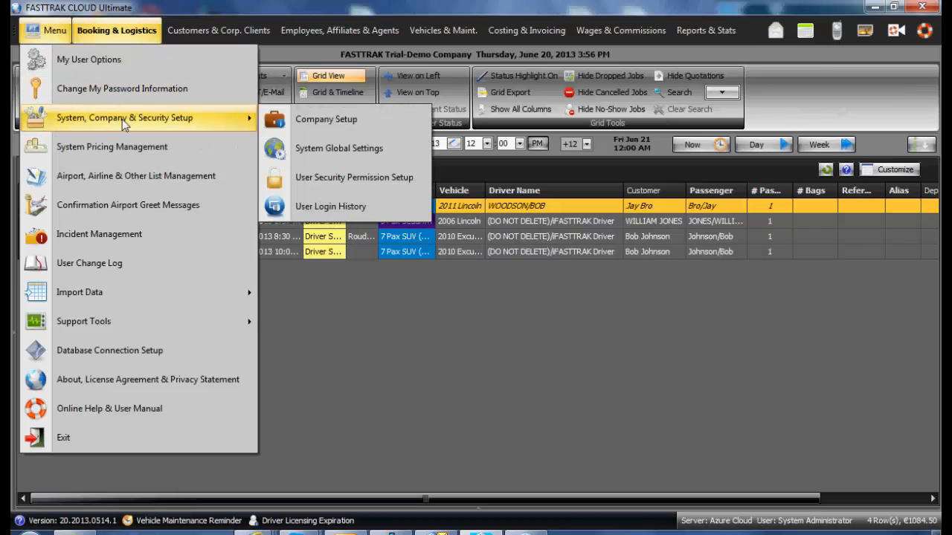
{"action": "mouse_move", "coordinate": [339, 148]}
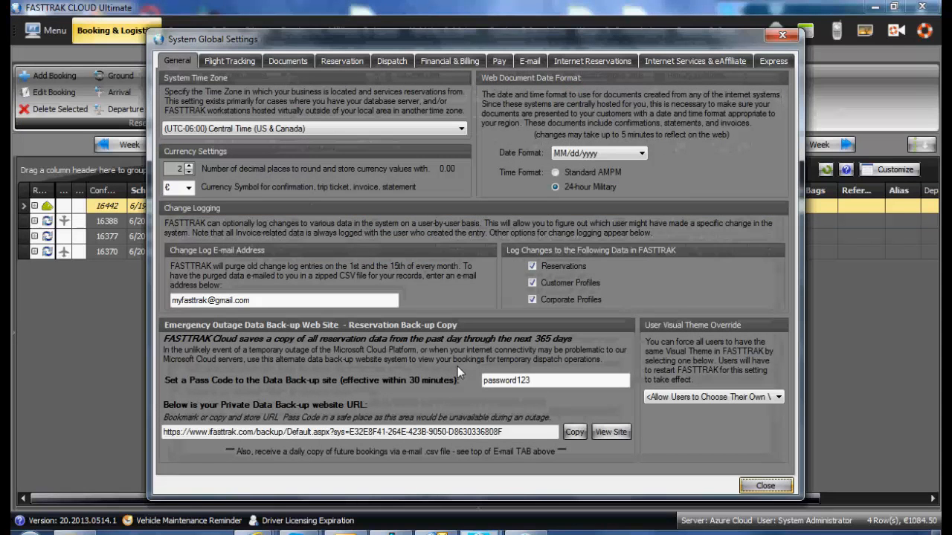
{"action": "mouse_move", "coordinate": [449, 179]}
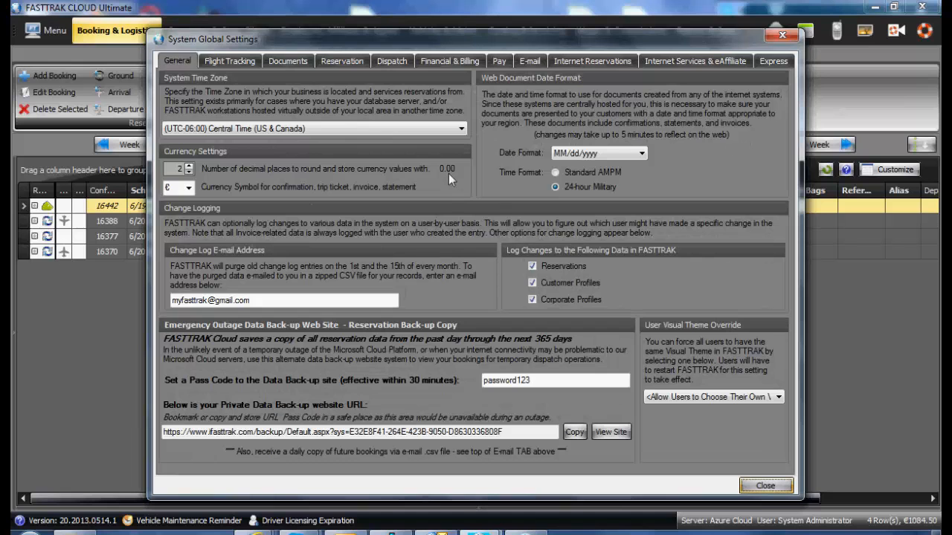
{"action": "mouse_move", "coordinate": [773, 74]}
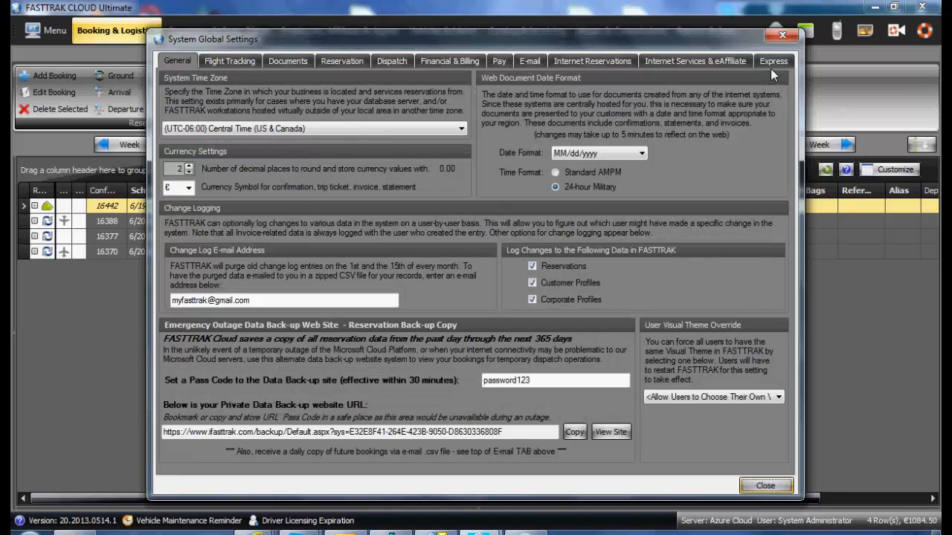
{"action": "mouse_move", "coordinate": [470, 407]}
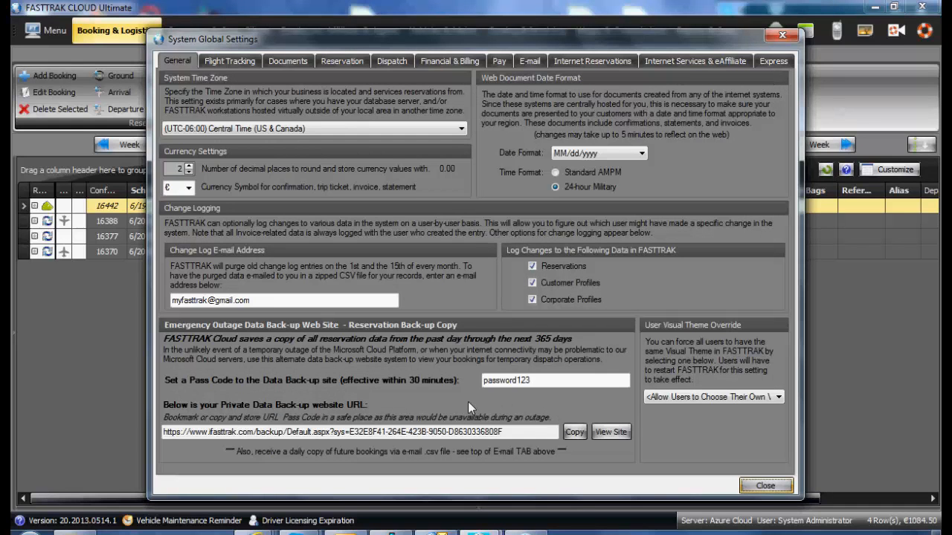
Step: Review the Flight Tracking, Documents, Reservation, Dispatch and Financial & Billing settings tabs
{"action": "left_click", "coordinate": [229, 60]}
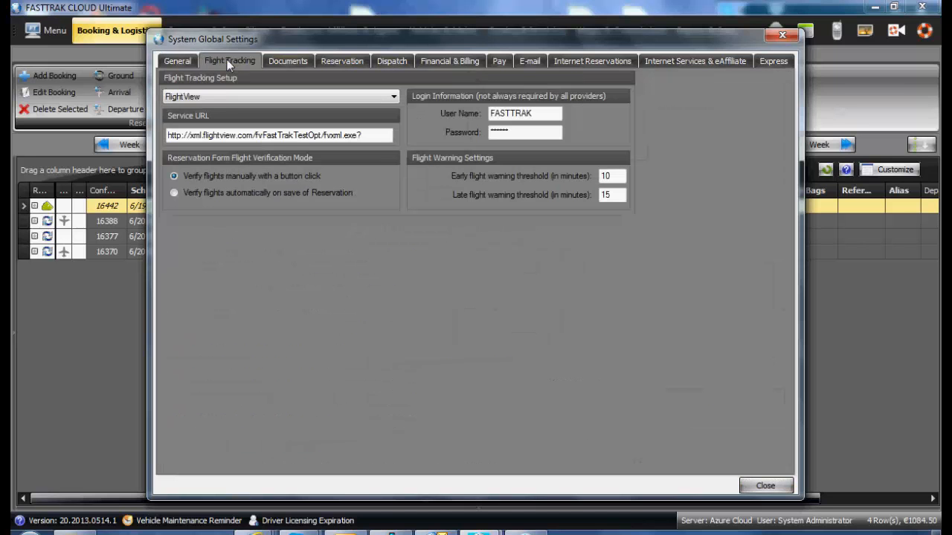
{"action": "mouse_move", "coordinate": [301, 78]}
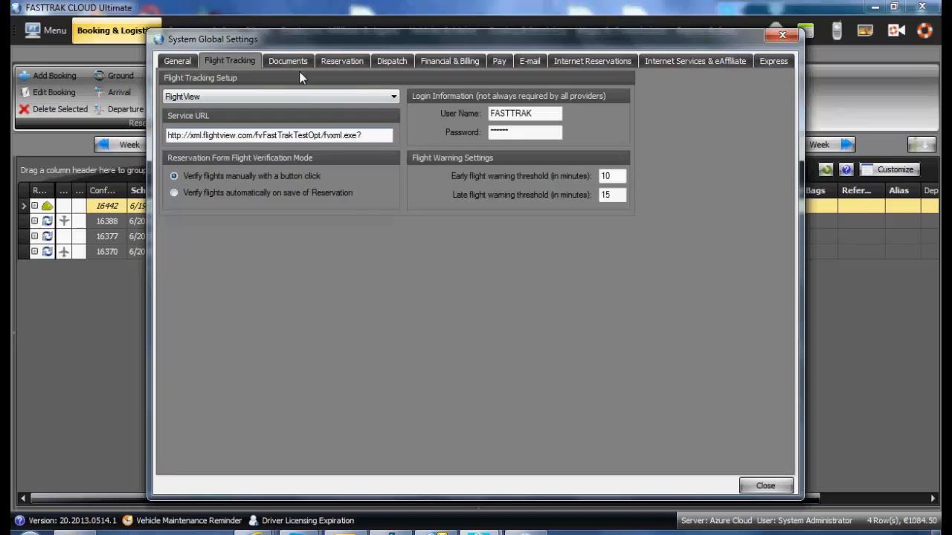
{"action": "left_click", "coordinate": [288, 60]}
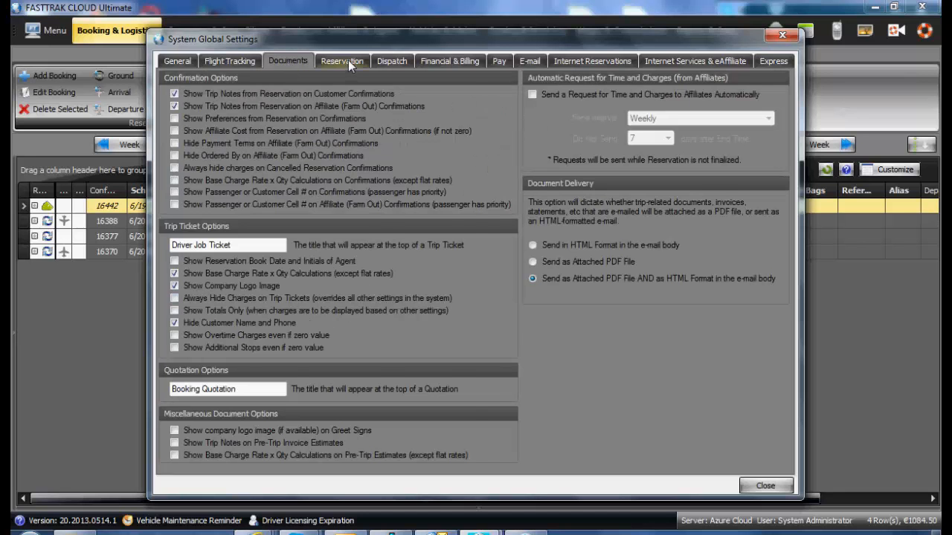
{"action": "left_click", "coordinate": [342, 60]}
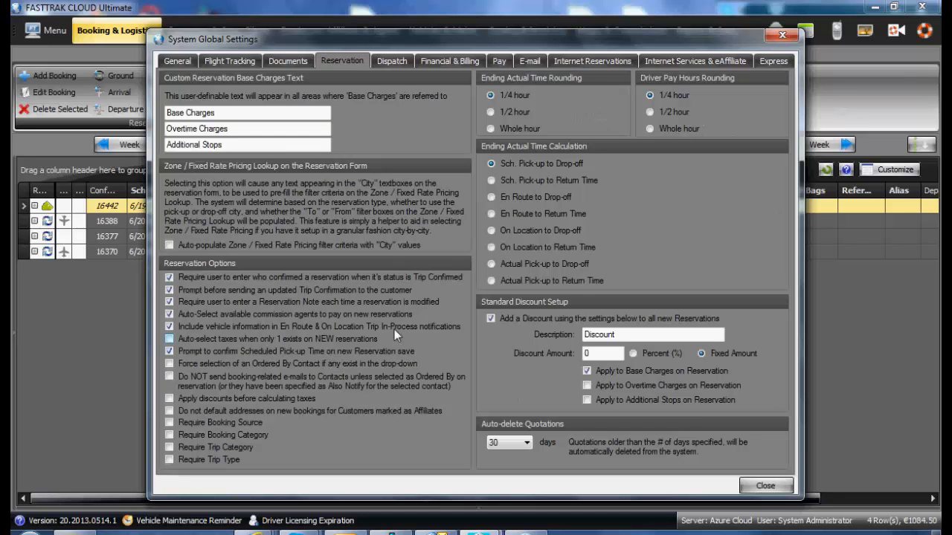
{"action": "left_click", "coordinate": [392, 60]}
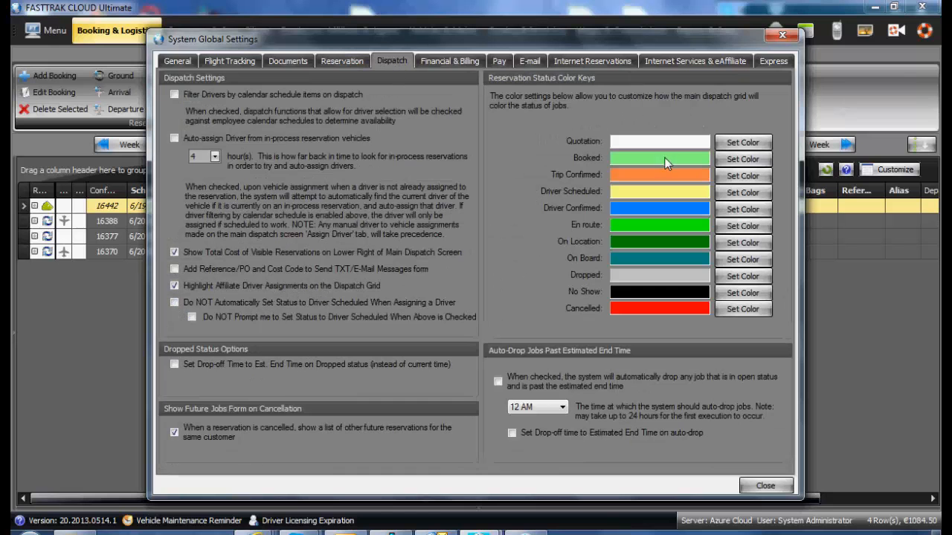
{"action": "mouse_move", "coordinate": [661, 345]}
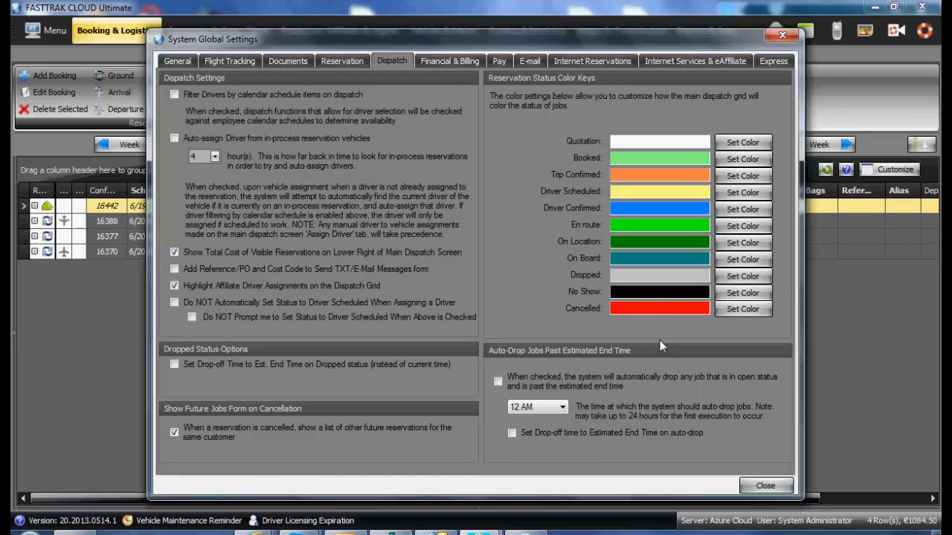
{"action": "left_click", "coordinate": [449, 61]}
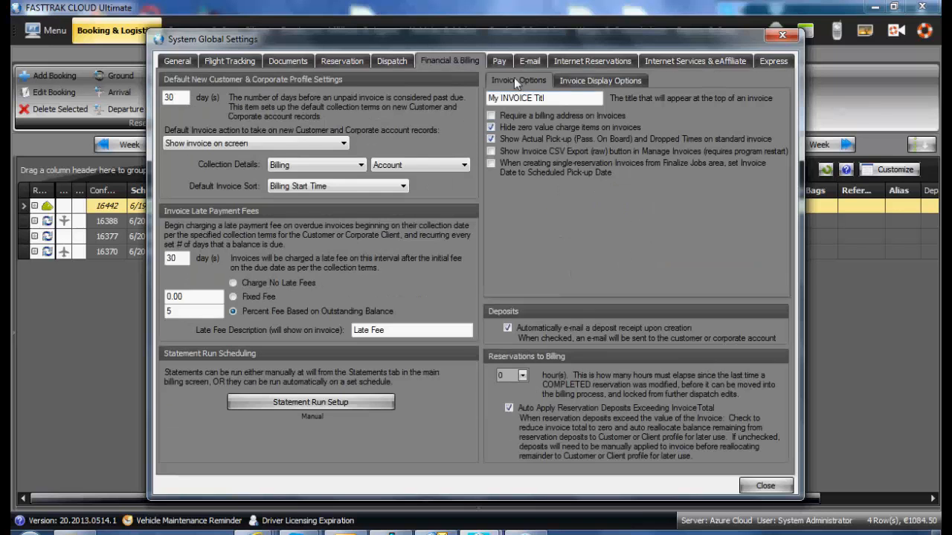
Step: Review the Pay, E-mail and Internet Reservations web site settings tabs
{"action": "left_click", "coordinate": [499, 61]}
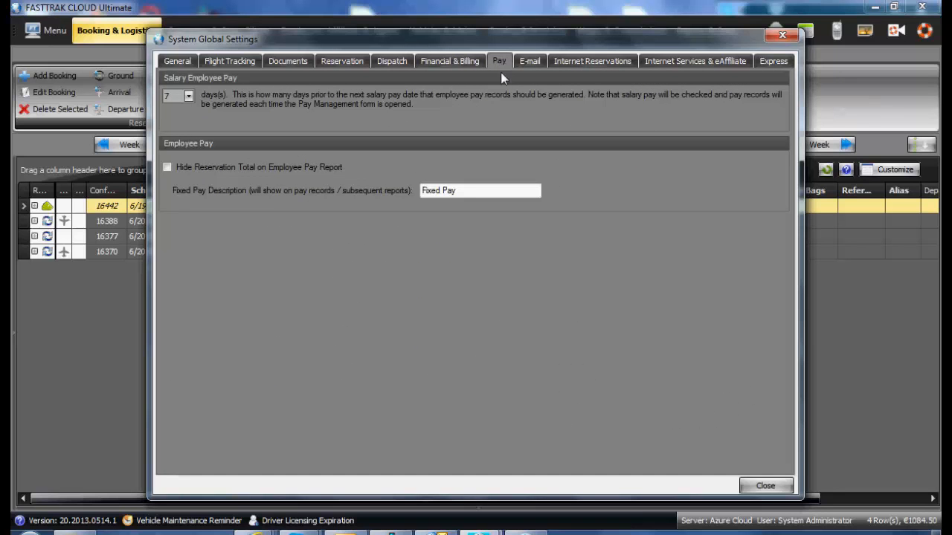
{"action": "left_click", "coordinate": [530, 61]}
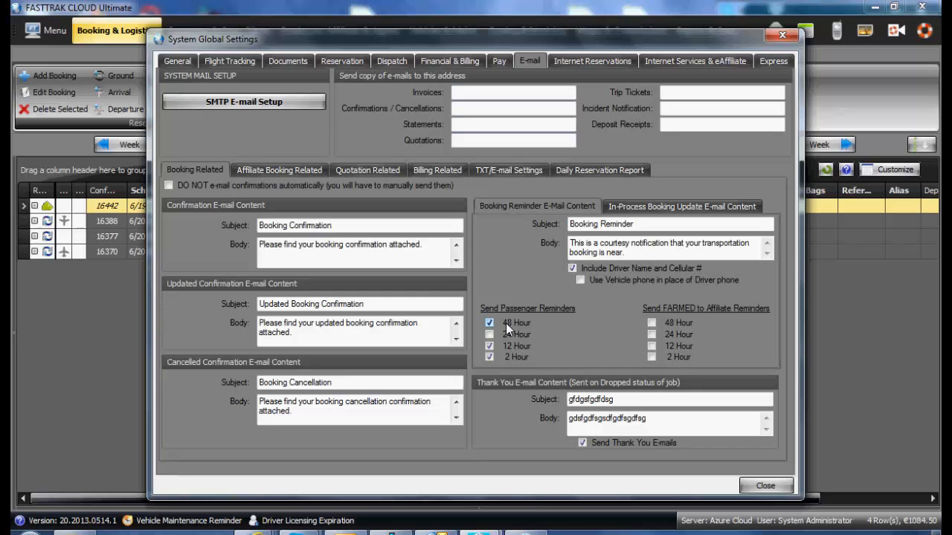
{"action": "left_click", "coordinate": [592, 60]}
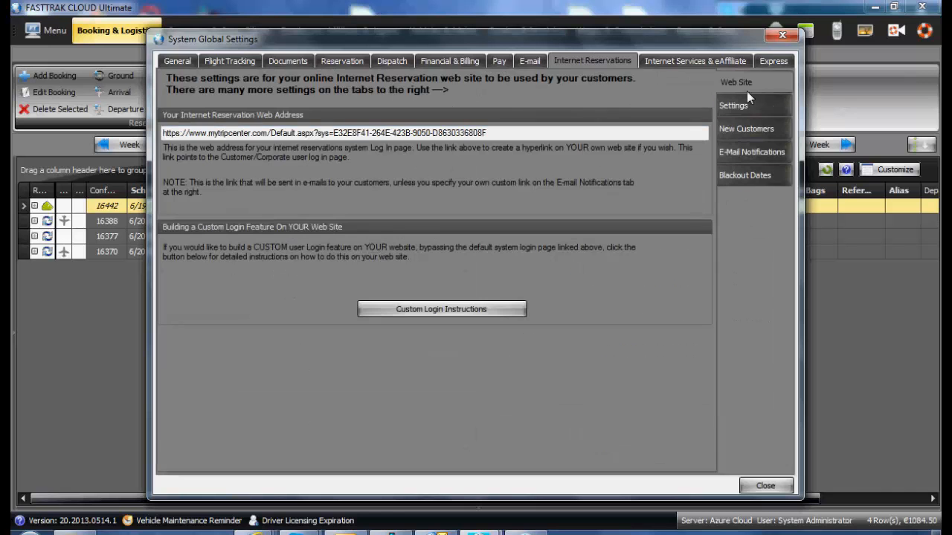
Step: Review New Customers, E-Mail Notifications and the empty Blackout Dates list, then Internet Services & eAffiliate
{"action": "left_click", "coordinate": [746, 128]}
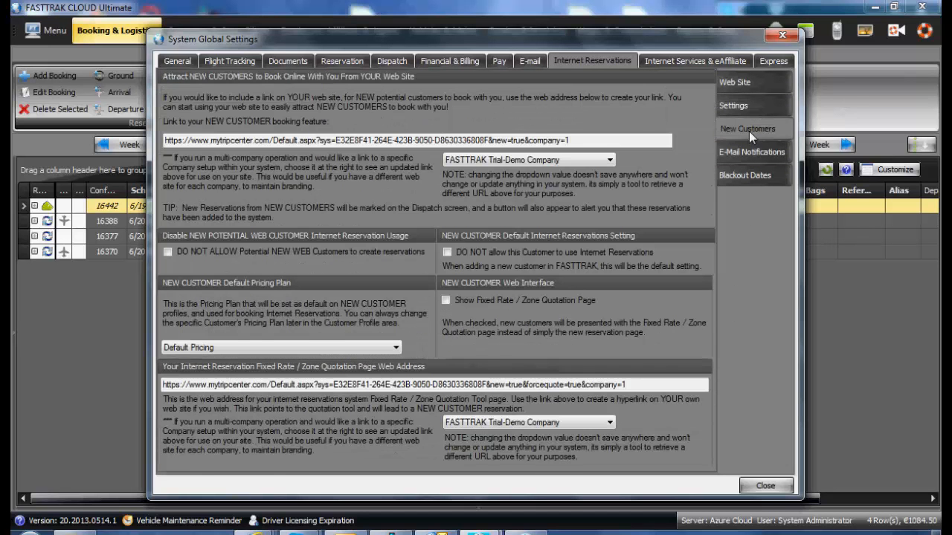
{"action": "left_click", "coordinate": [751, 152]}
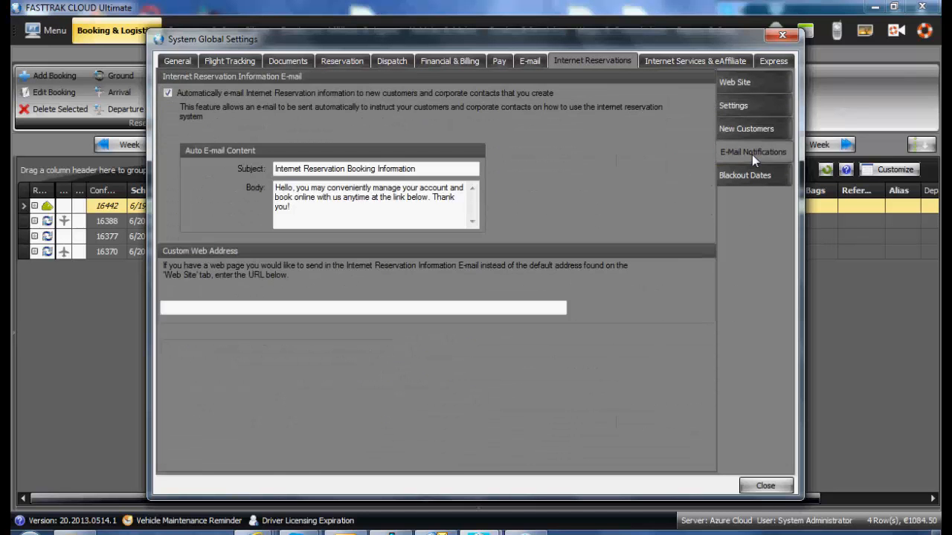
{"action": "left_click", "coordinate": [753, 175]}
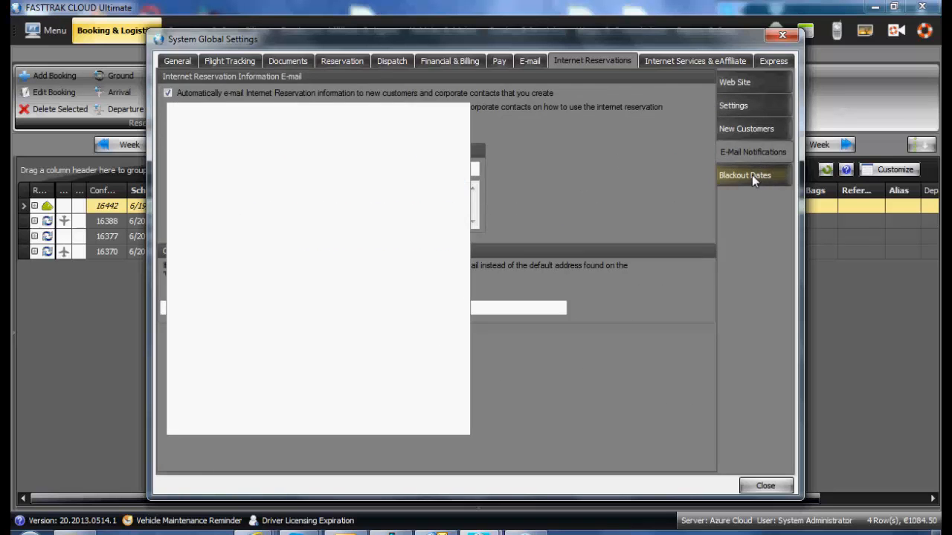
{"action": "left_click", "coordinate": [745, 175]}
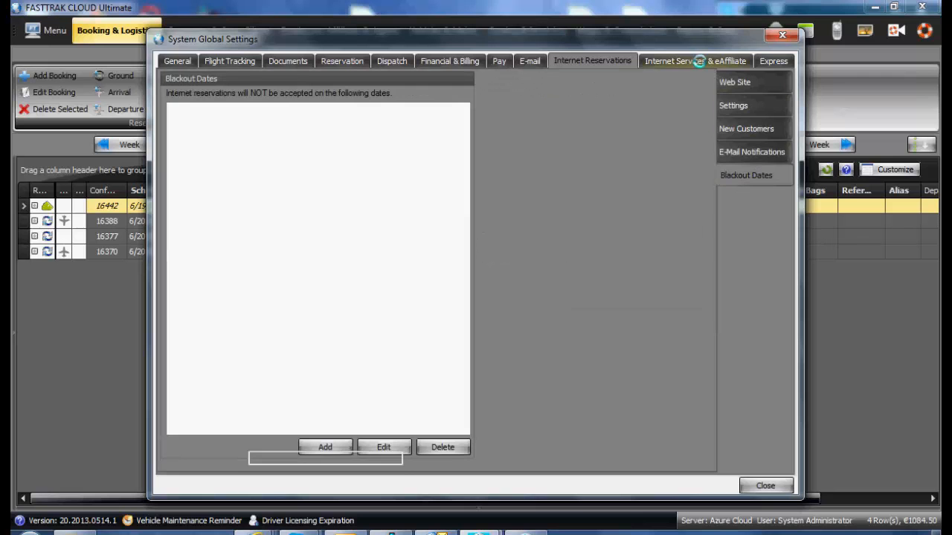
{"action": "left_click", "coordinate": [695, 61]}
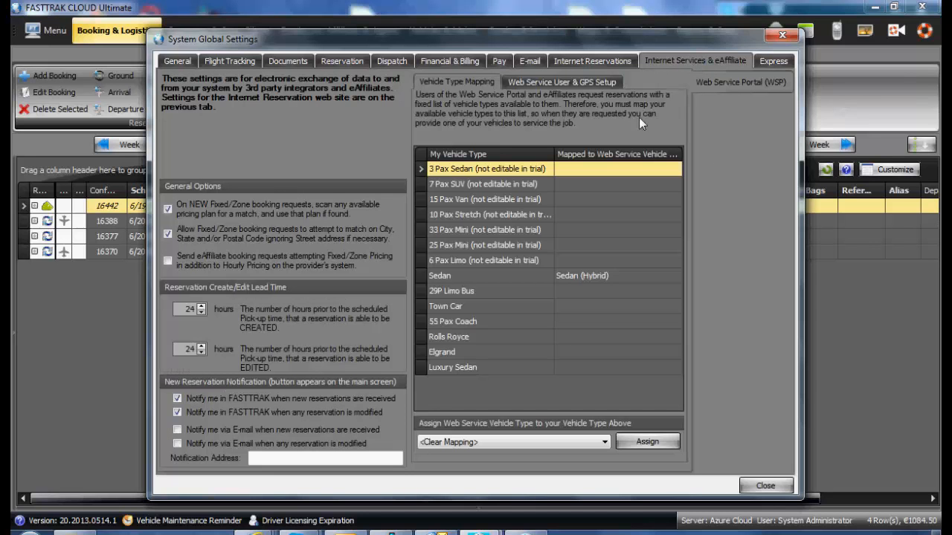
{"action": "mouse_move", "coordinate": [726, 287]}
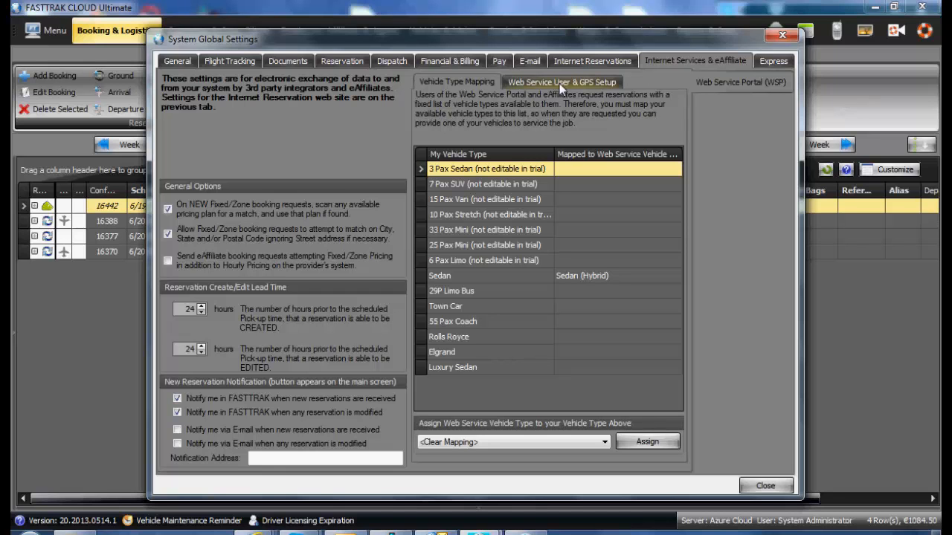
{"action": "mouse_move", "coordinate": [582, 99]}
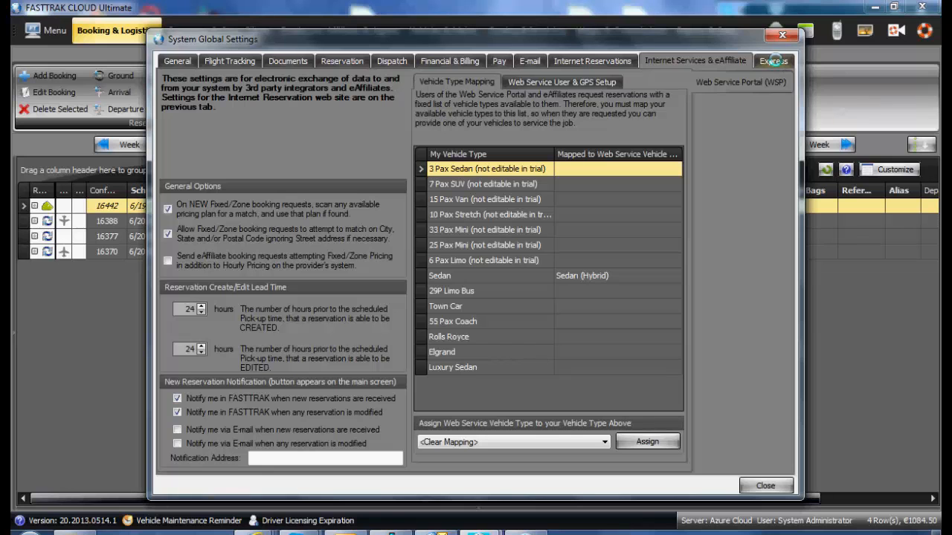
Step: View the Express user accounts list, then return to the General time zone and currency options
{"action": "left_click", "coordinate": [773, 60]}
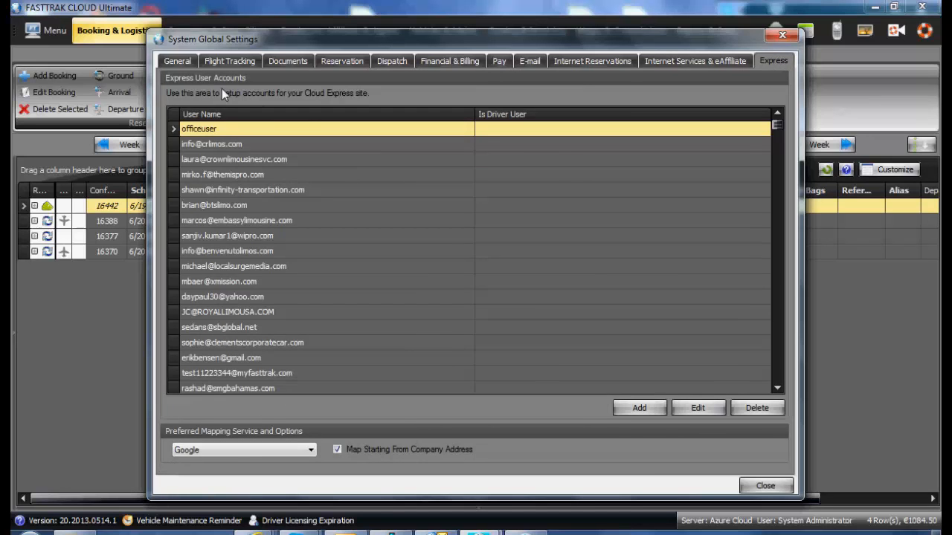
{"action": "left_click", "coordinate": [177, 61]}
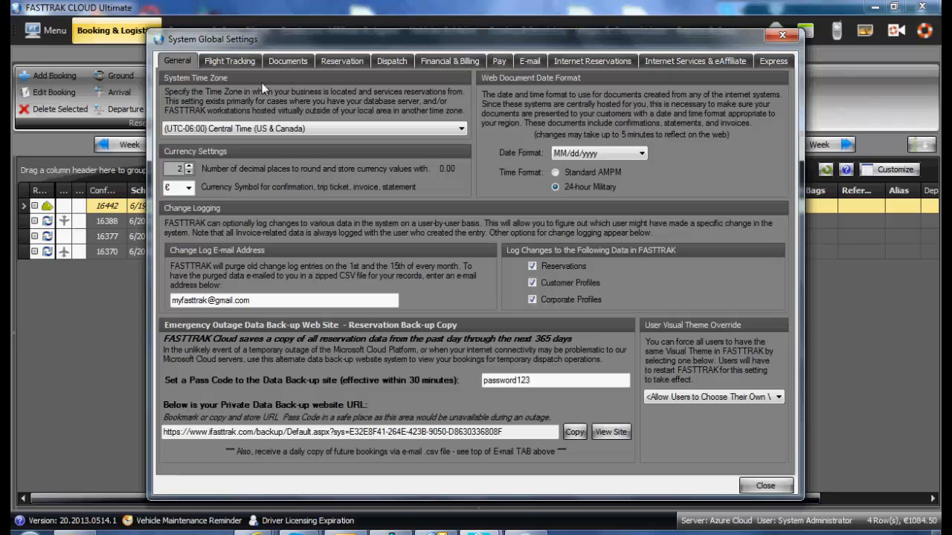
{"action": "mouse_move", "coordinate": [694, 60]}
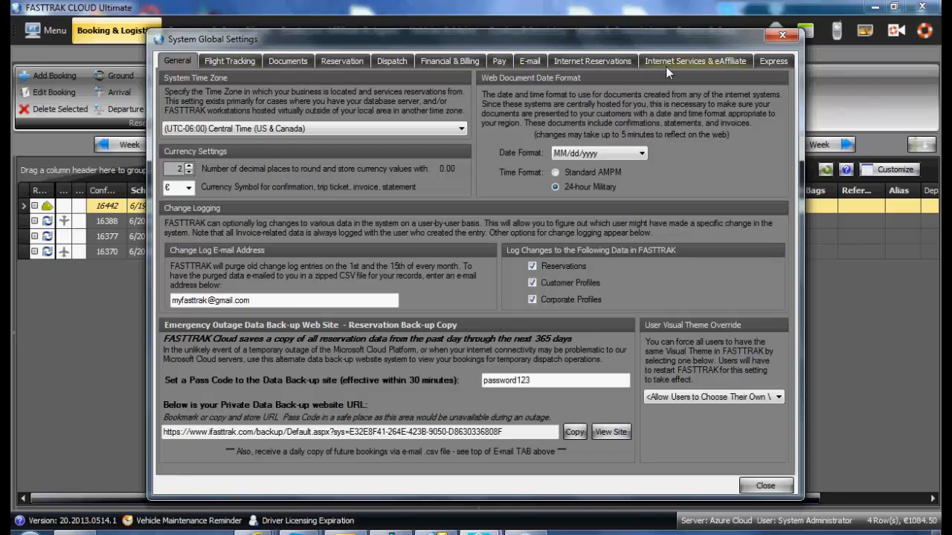
{"action": "mouse_move", "coordinate": [666, 78]}
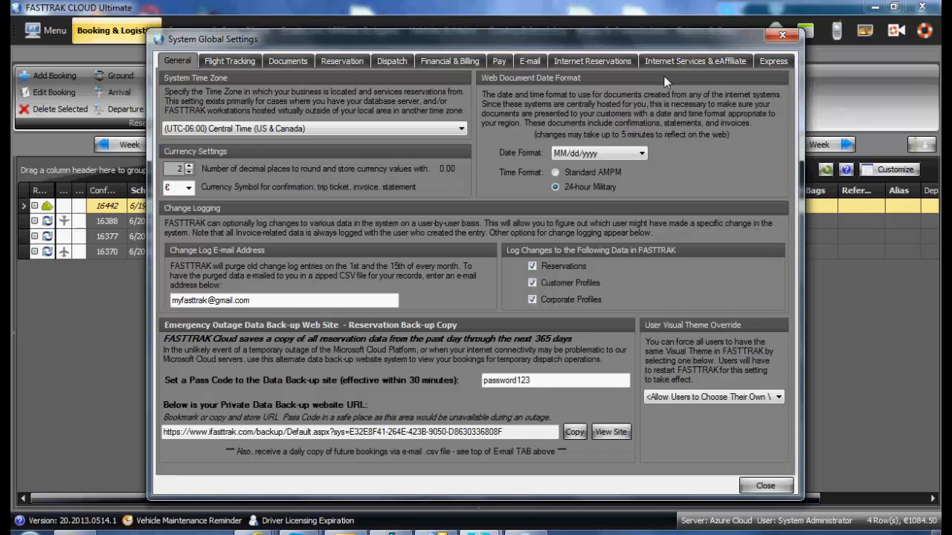